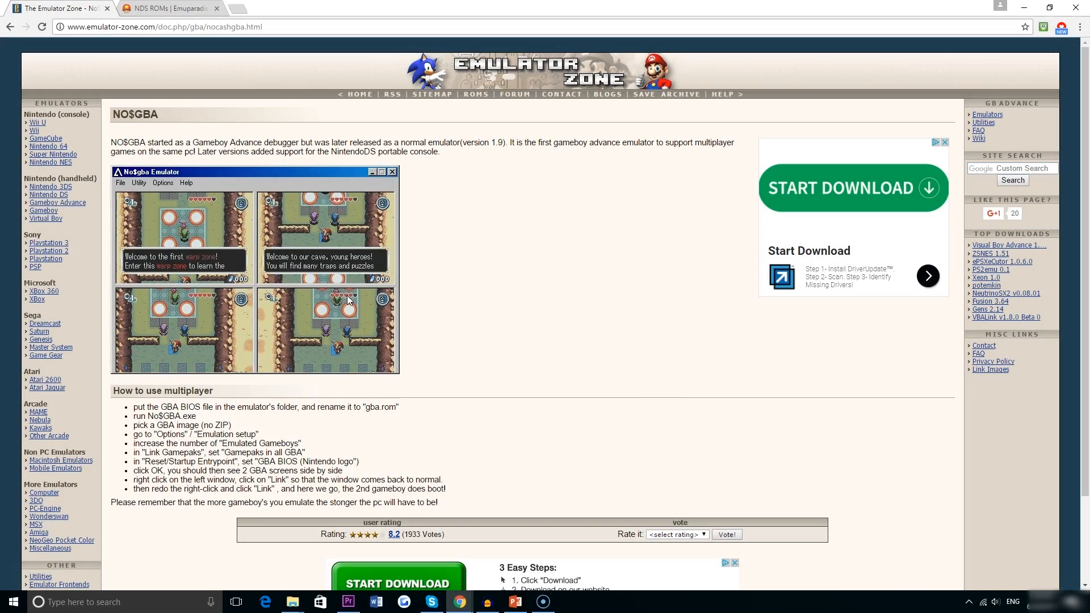
mouse_move(646, 402)
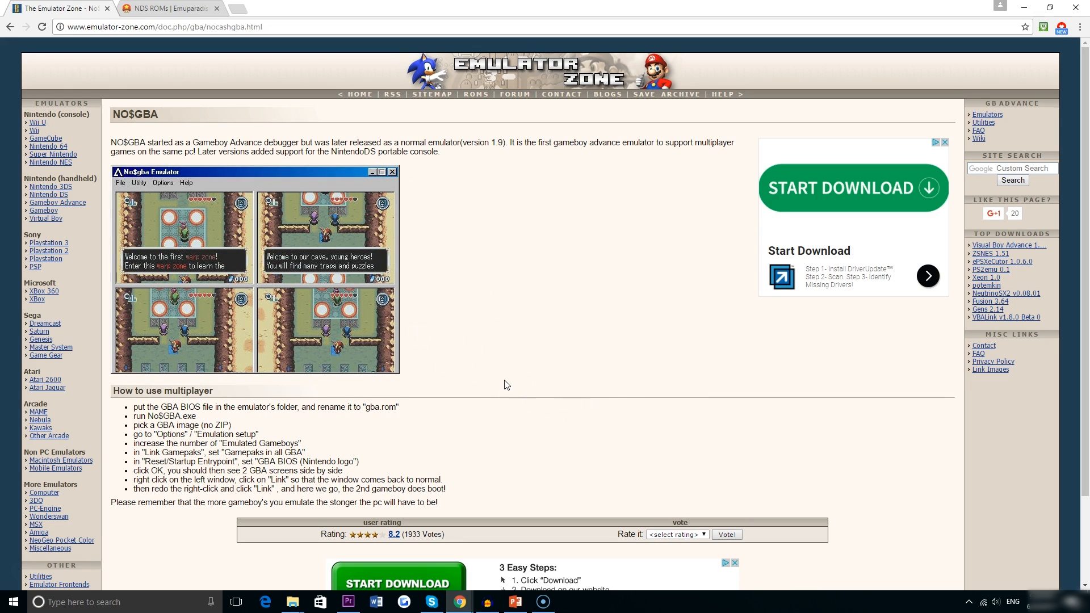
Download the NO$GBA 2.8d archive from the Emulator Zone download table.
scroll("down", 3)
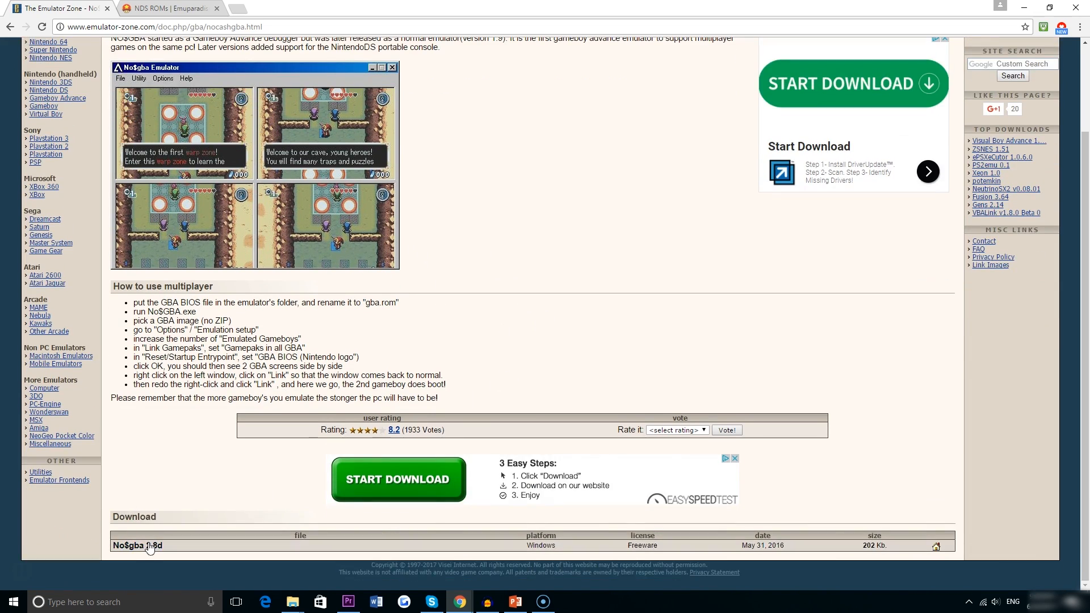
left_click(136, 545)
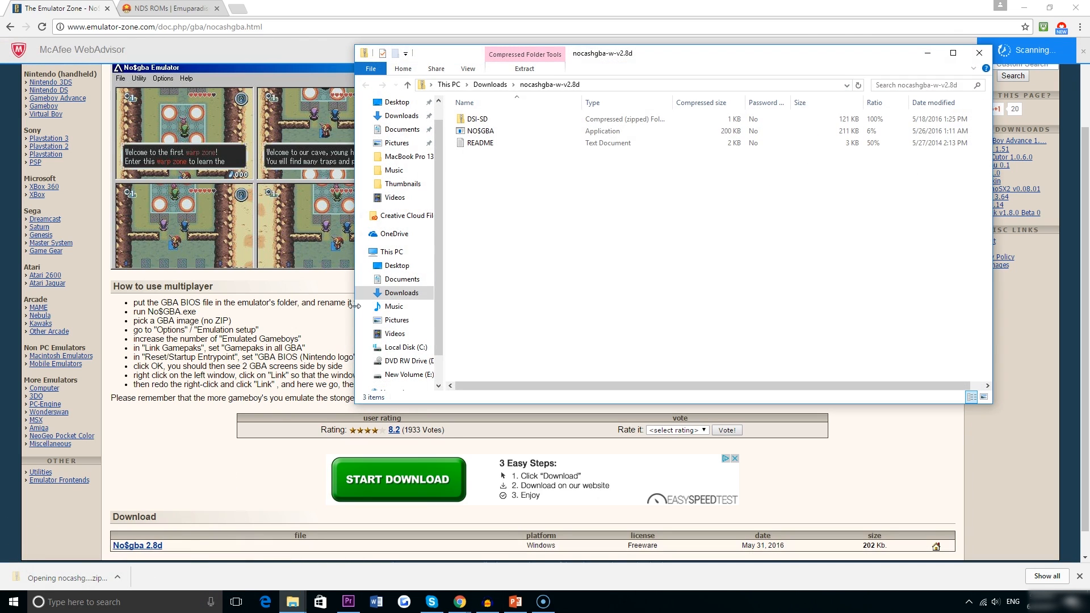
Extract the NO$GBA zip into Downloads, launch NO$GBA.exe and glance at its menus.
left_click(525, 68)
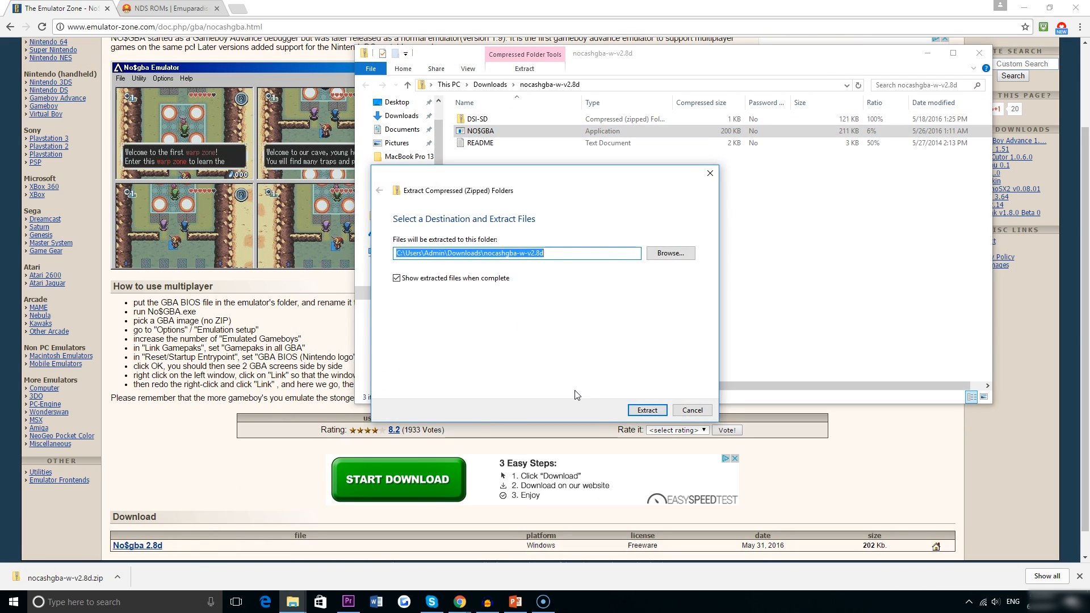
left_click(647, 410)
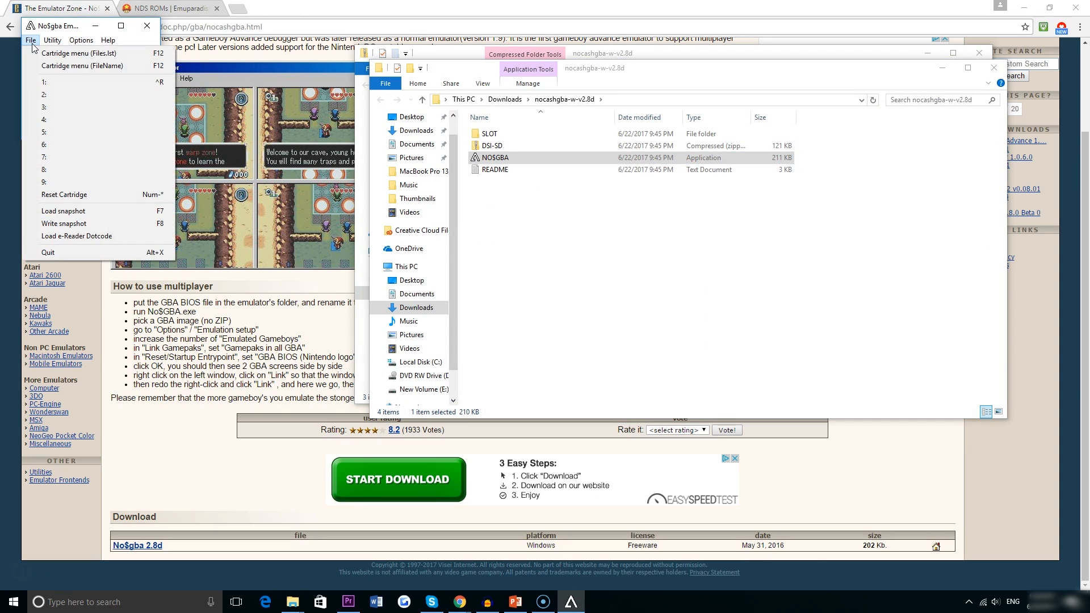
left_click(50, 41)
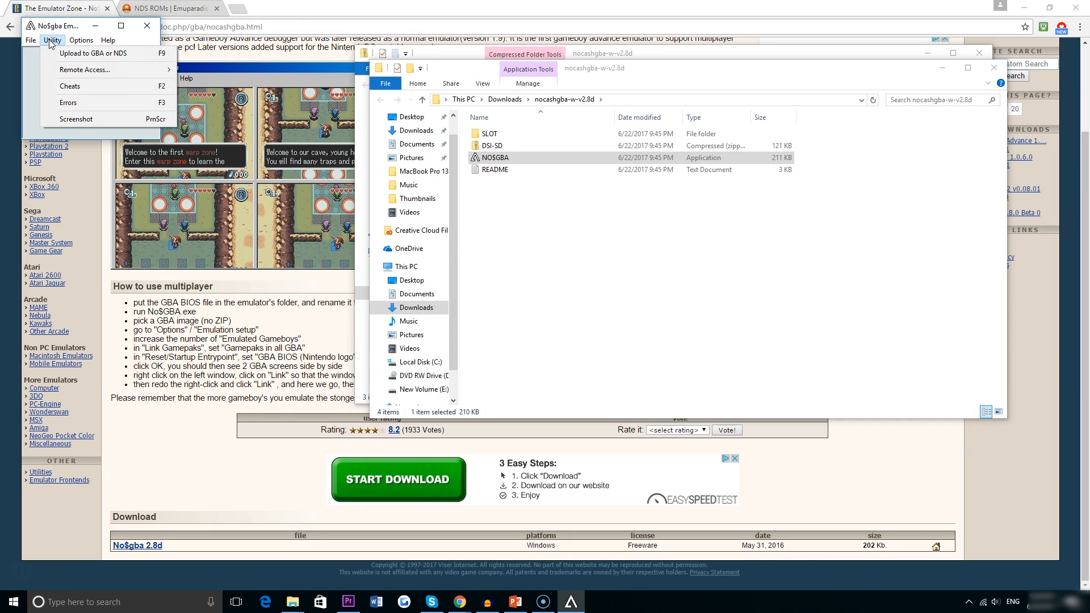
left_click(159, 9)
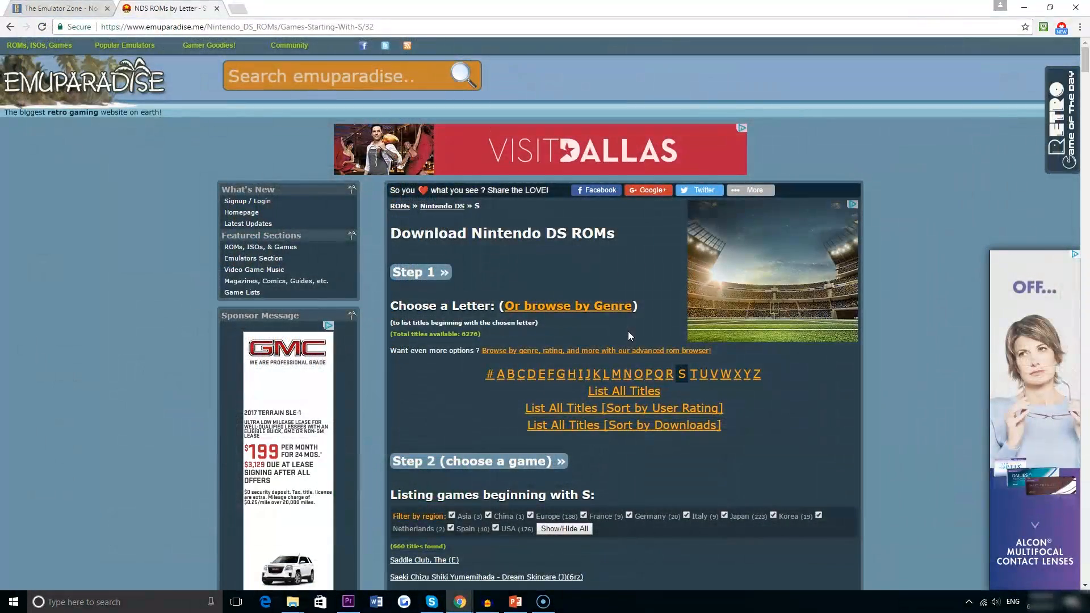
Browse the Nintendo DS ROMs list by user rating and go to the Sonic Colors (J) page.
left_click(441, 205)
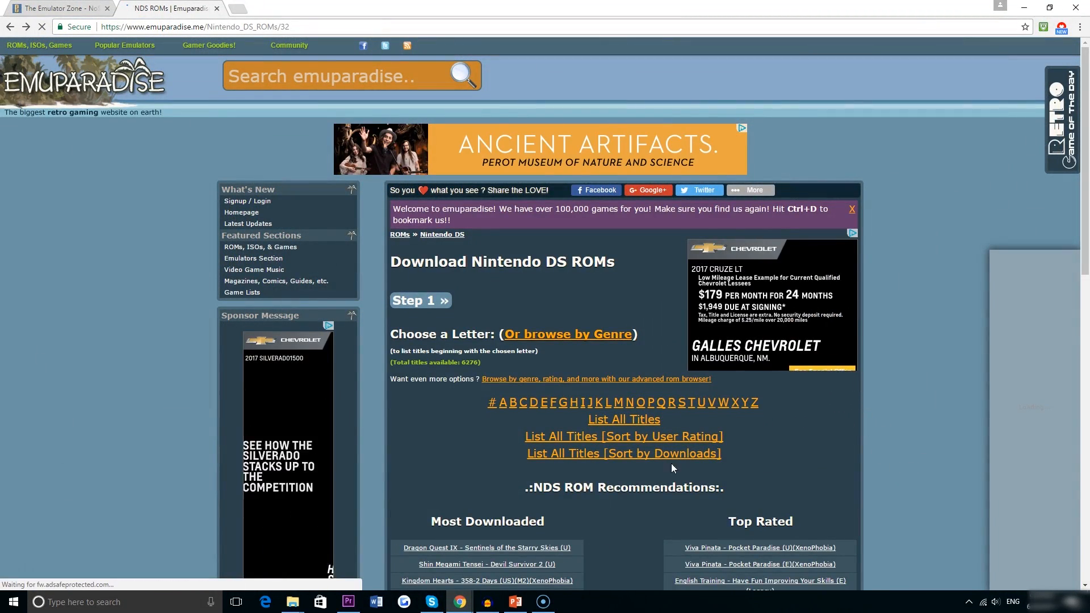
scroll("down", 3)
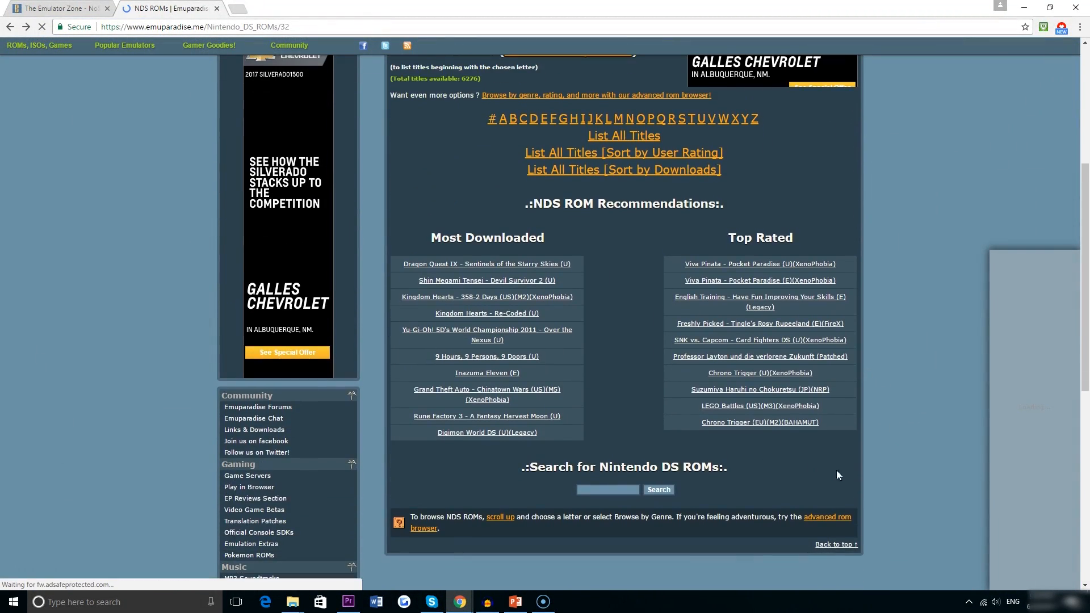
left_click(624, 152)
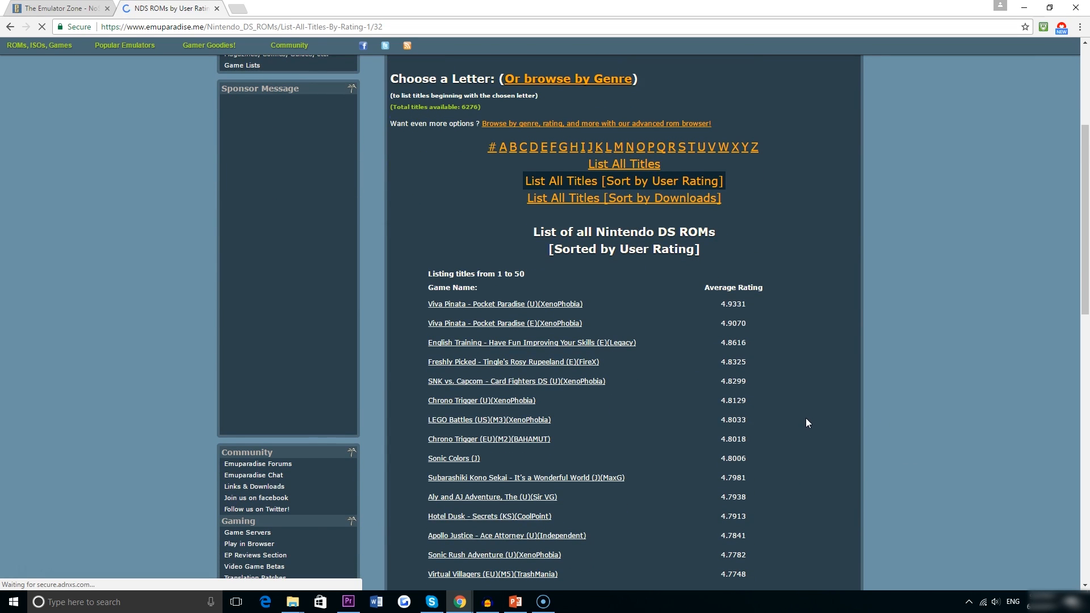
left_click(454, 458)
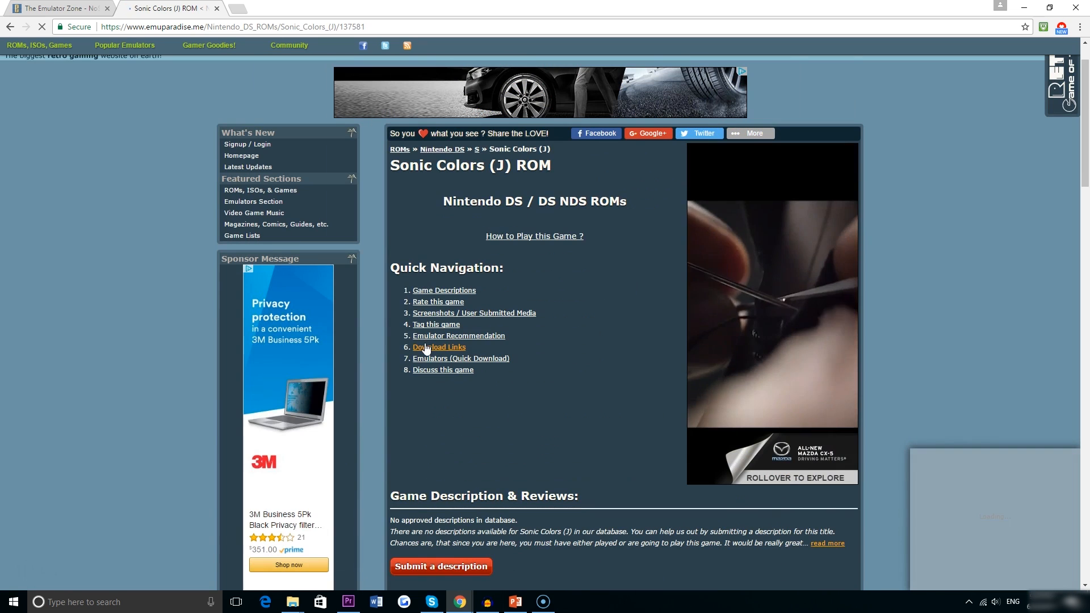
Start the direct download of the Sonic Colors (J) ROM from its download links page.
left_click(438, 347)
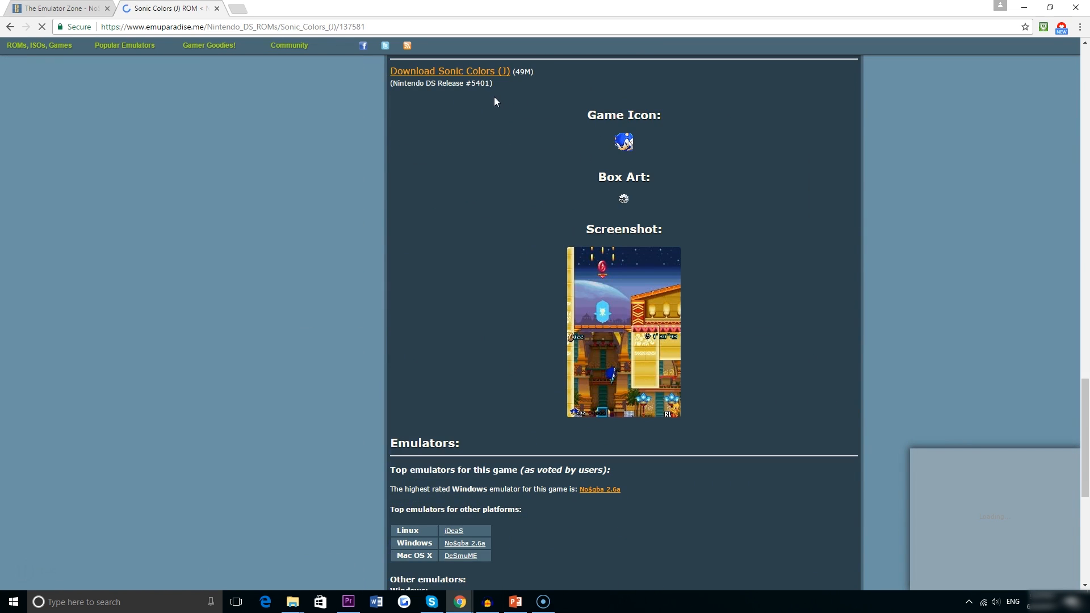
left_click(450, 70)
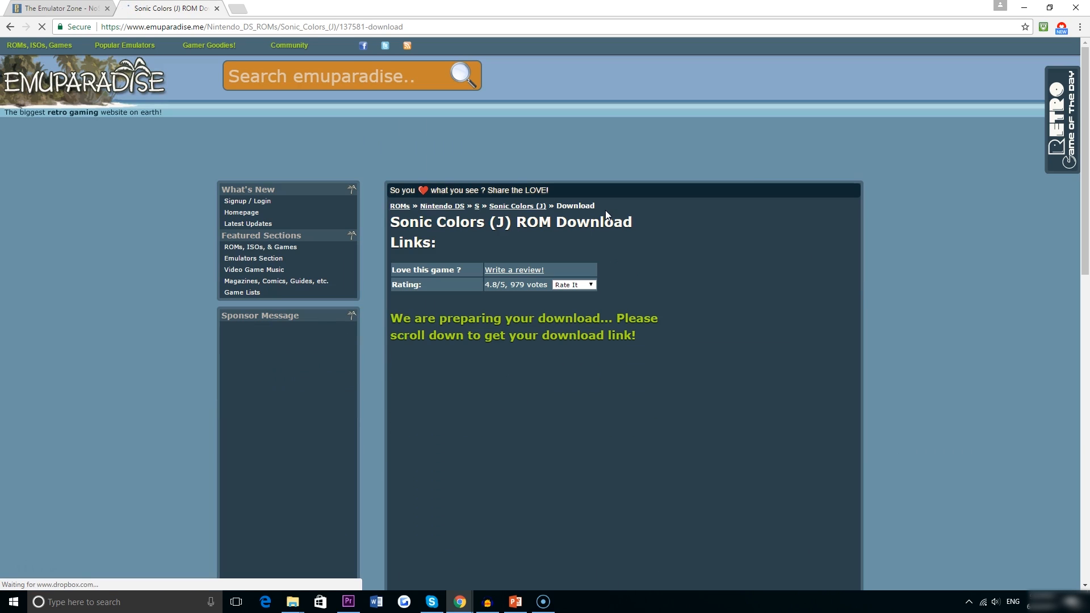
scroll("down", 3)
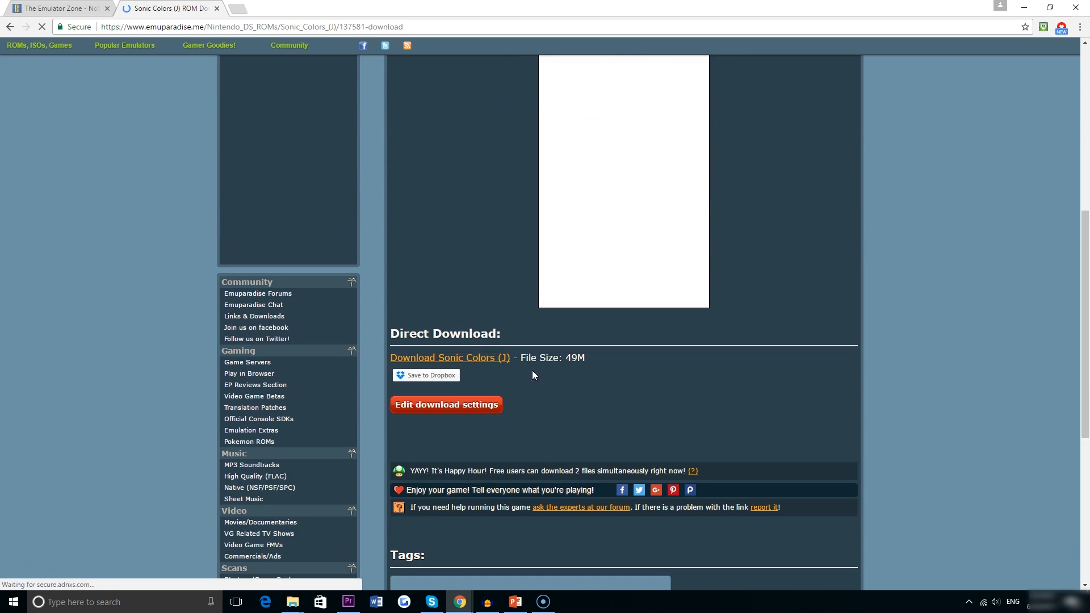
left_click(450, 358)
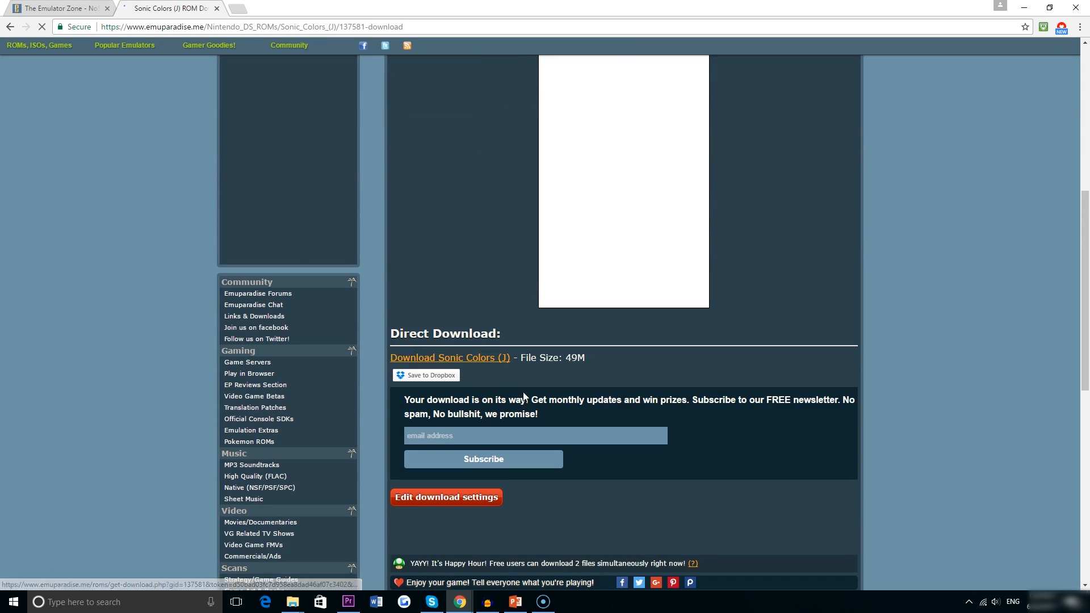
left_click(450, 357)
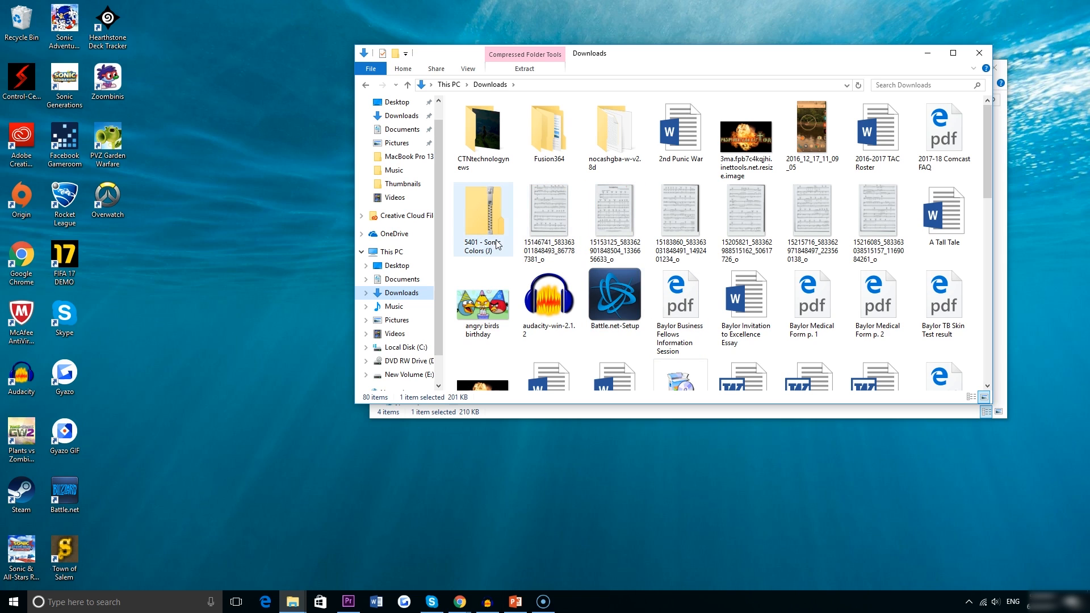
Extract the Sonic Colors (J) zip into a '5401 - Sonic Colors (J)' folder in Downloads.
double_click(483, 214)
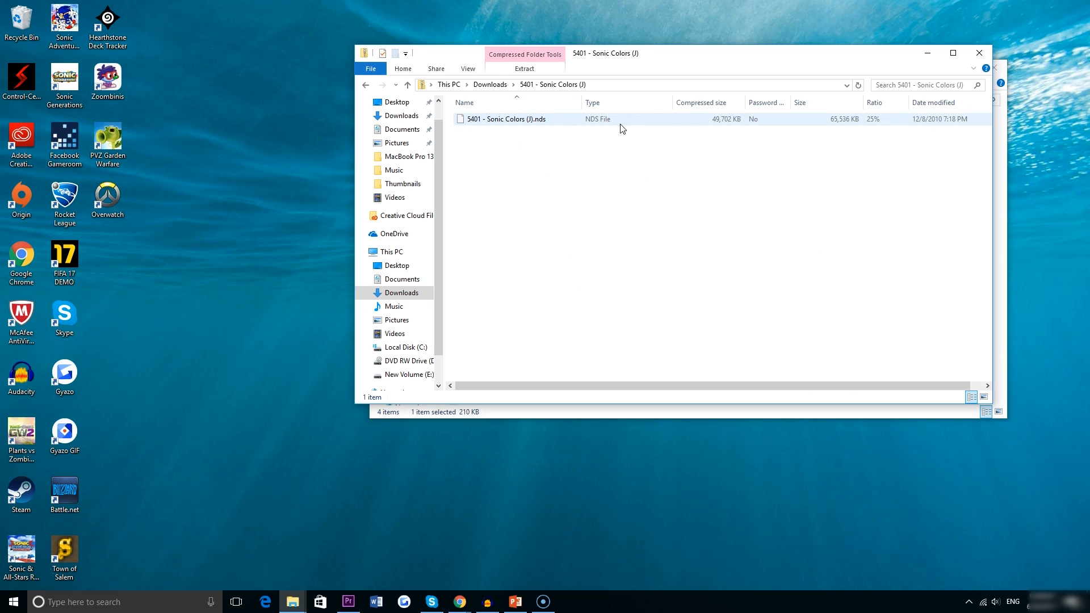
right_click(482, 219)
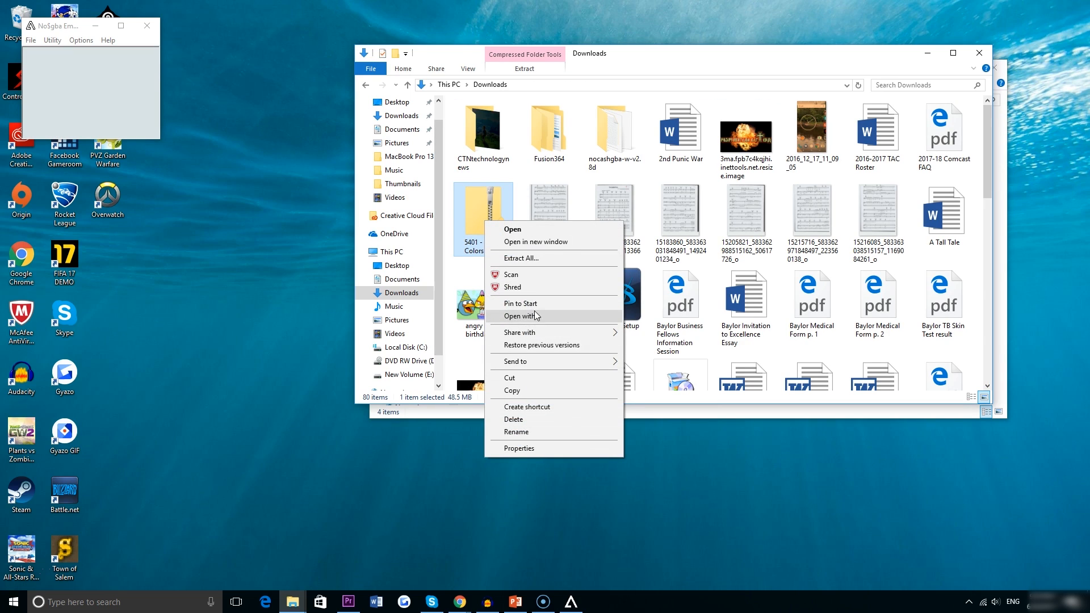
left_click(521, 258)
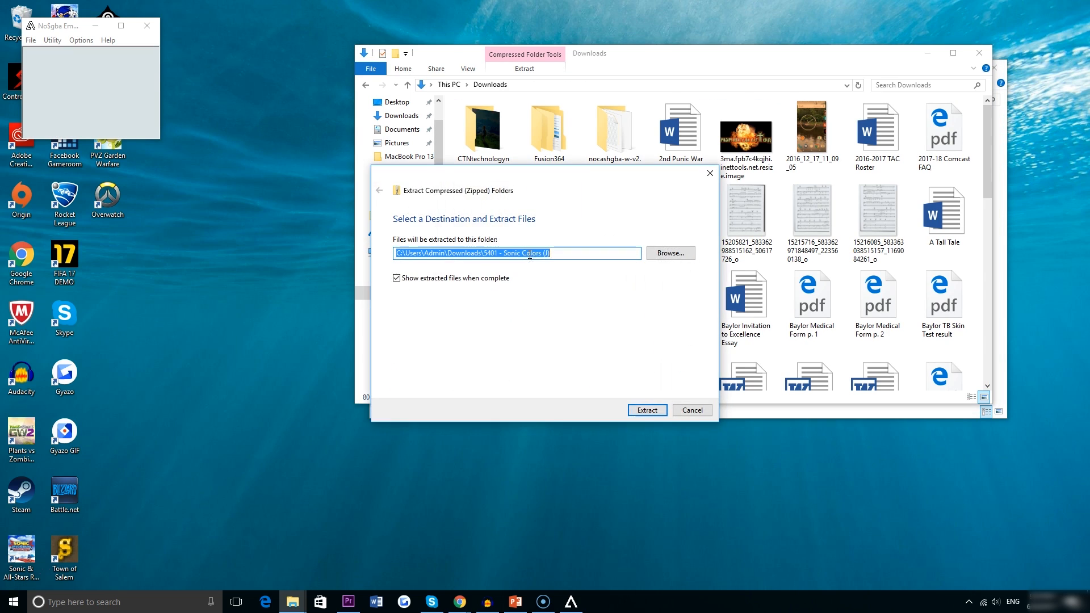
left_click(647, 410)
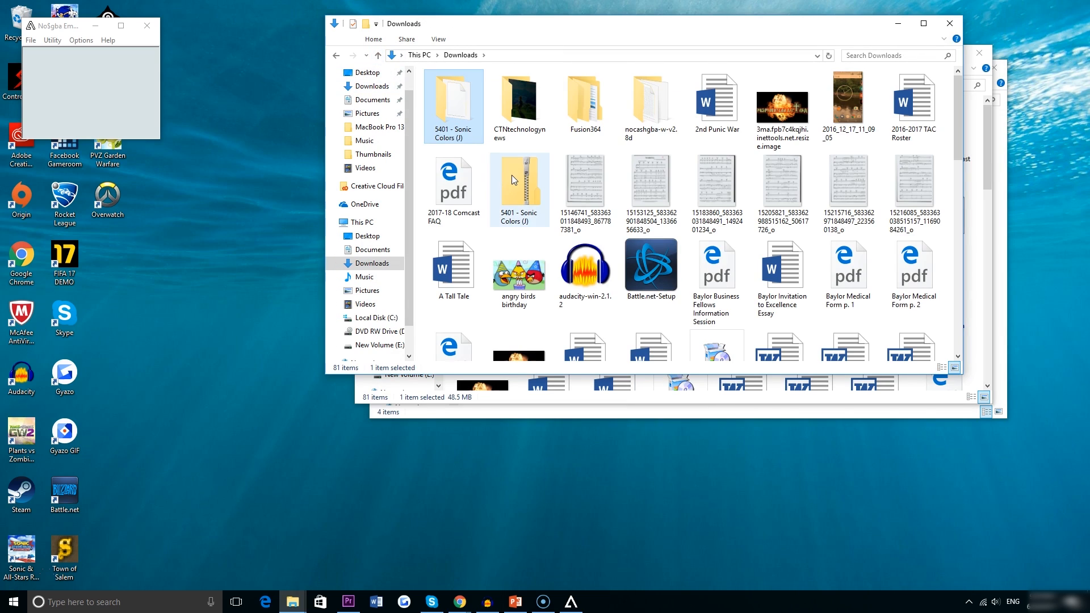
mouse_move(911, 44)
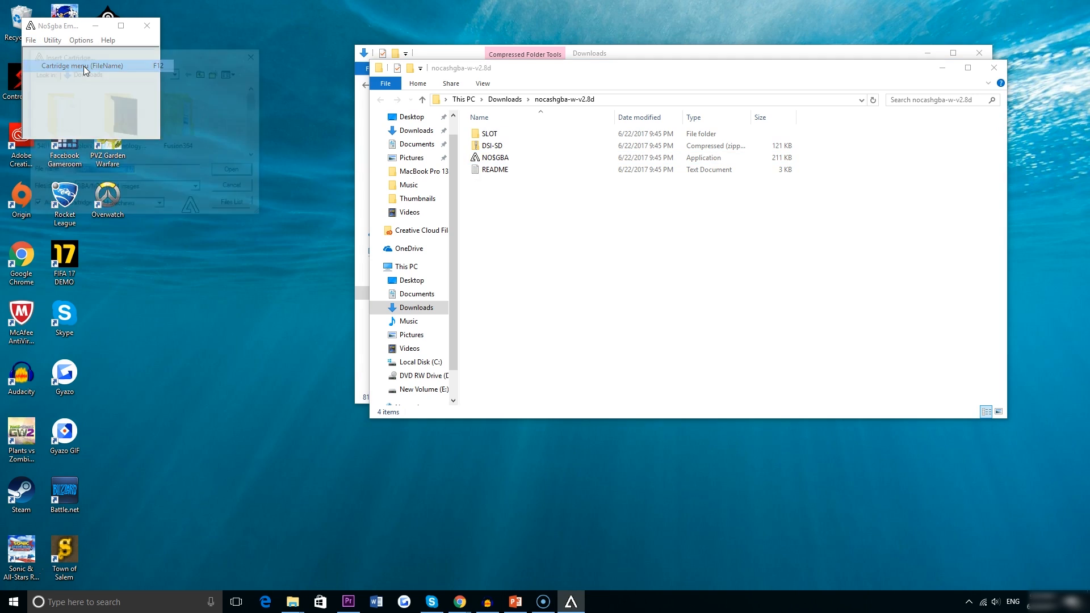
Load the Sonic Colors (J) .nds cartridge in NO$GBA so the game boots and creates save data.
left_click(84, 65)
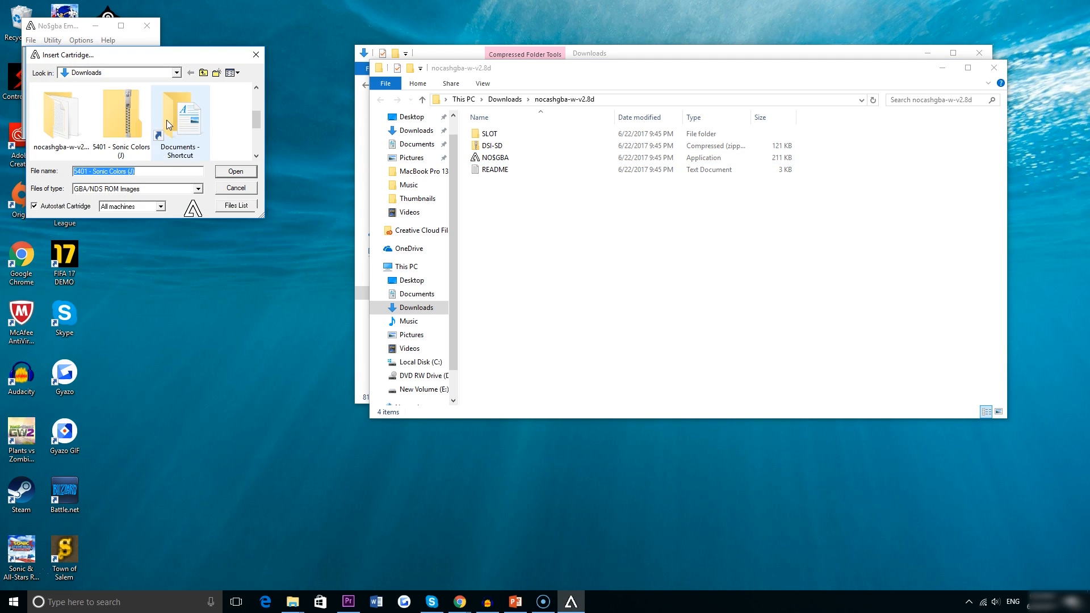
double_click(120, 111)
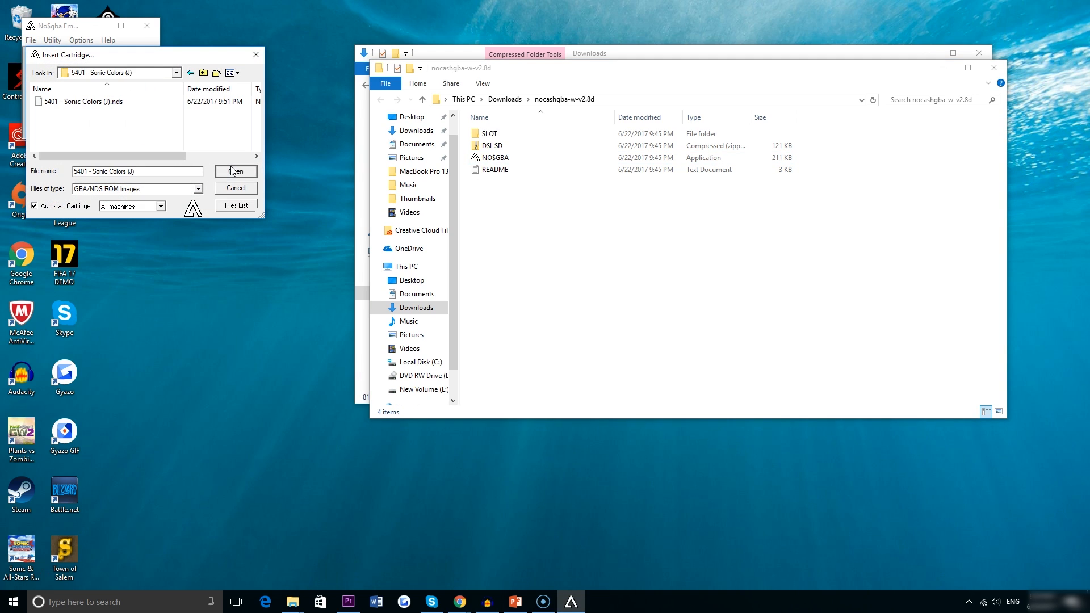
left_click(236, 171)
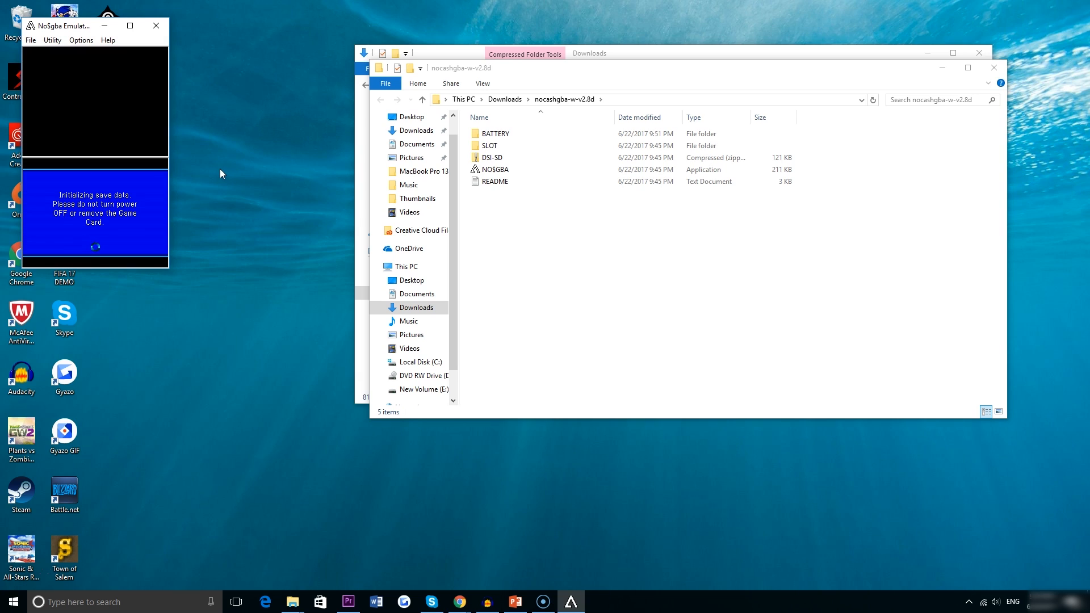
mouse_move(236, 166)
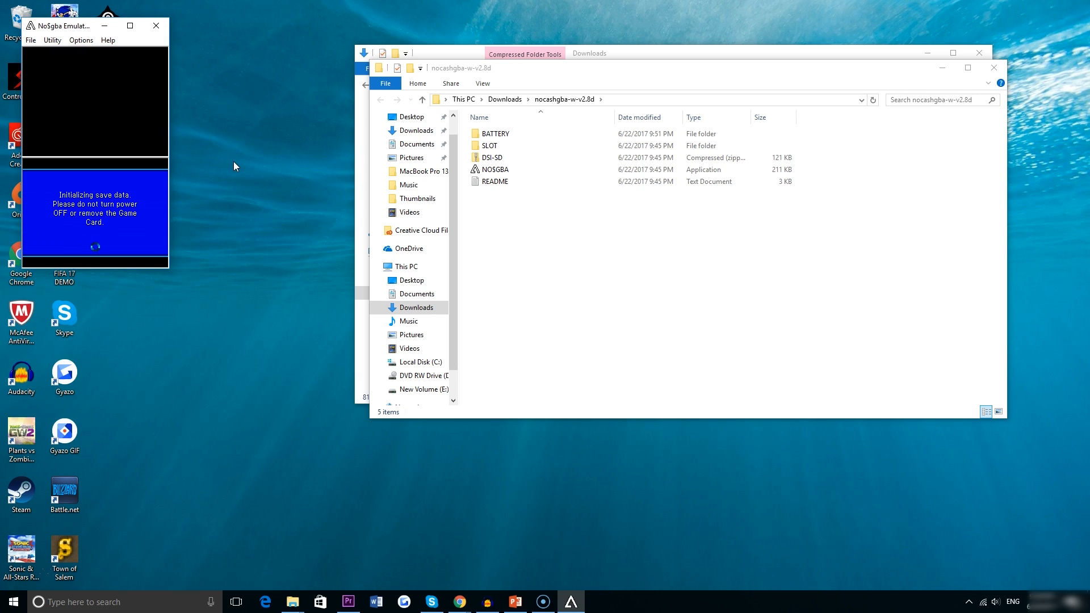